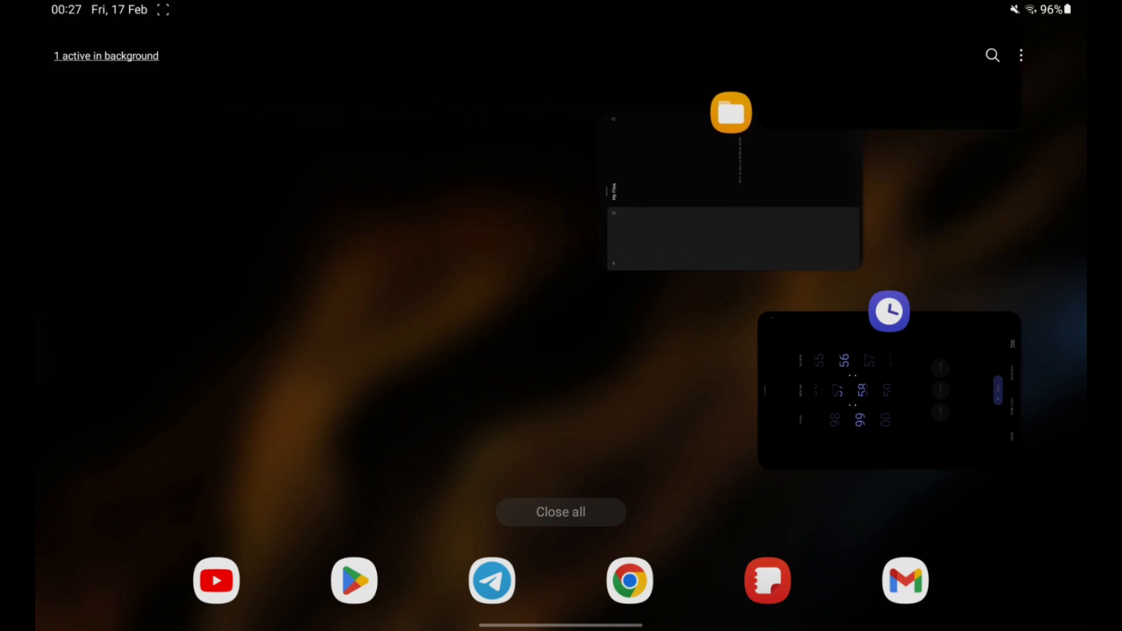
Navigate from Recent apps to the Settings Memory page showing 1.4 GB available.
{"action": "left_click", "coordinate": [561, 512]}
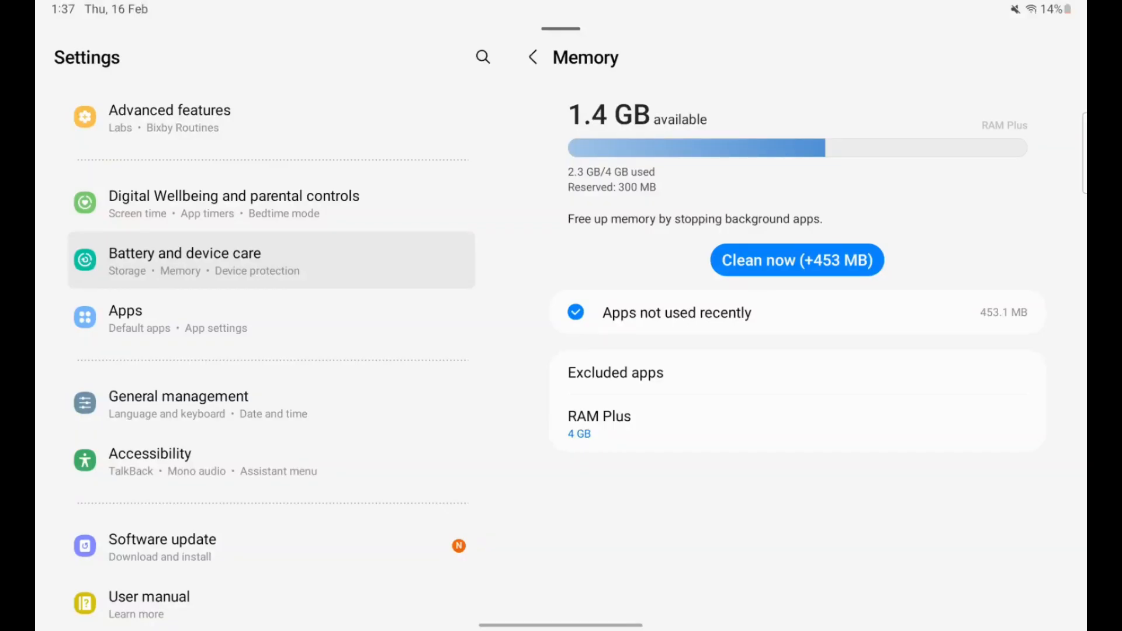
Show RAM Plus switched on with 4 GB virtual memory selected.
{"action": "left_click", "coordinate": [599, 416]}
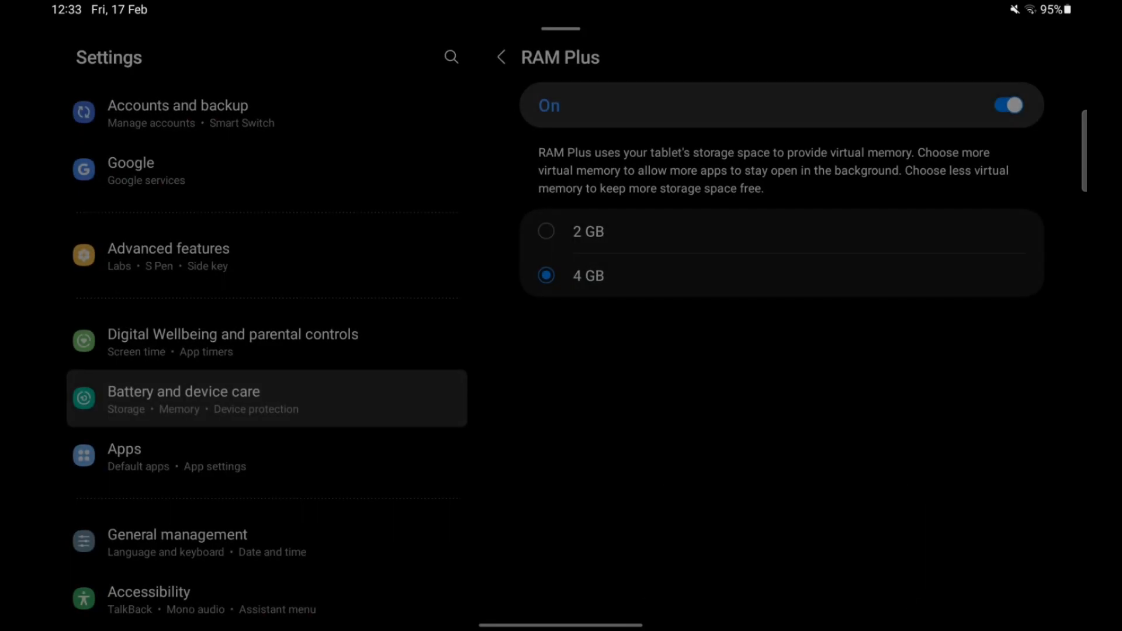
{"action": "left_click", "coordinate": [1008, 105]}
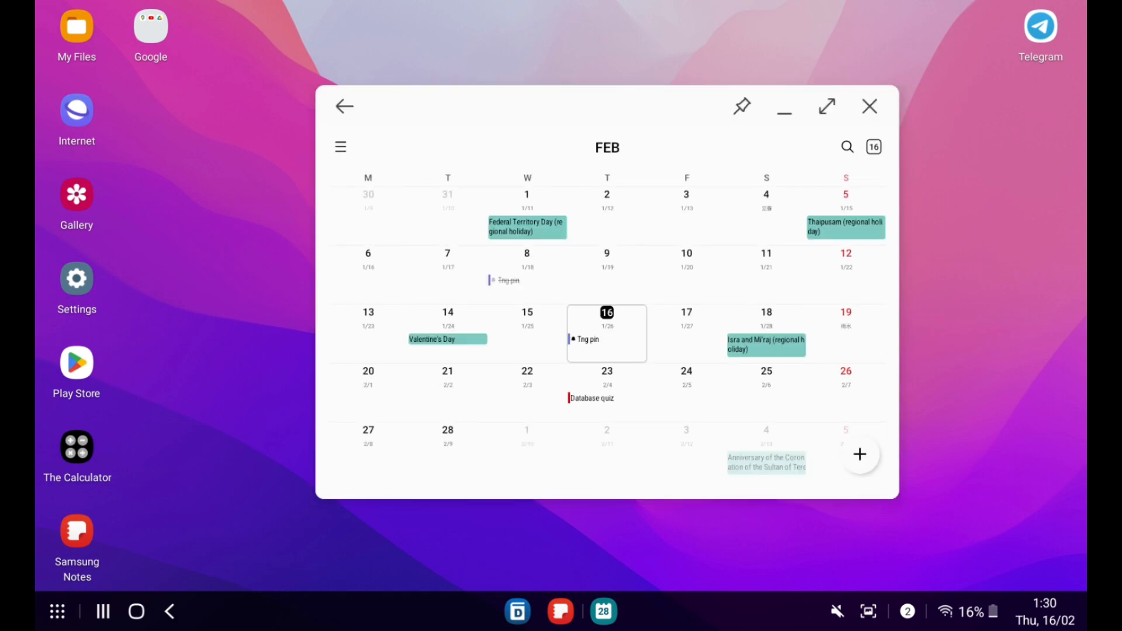
Close the February Calendar window to leave the DeX desktop clear.
{"action": "left_click", "coordinate": [870, 107]}
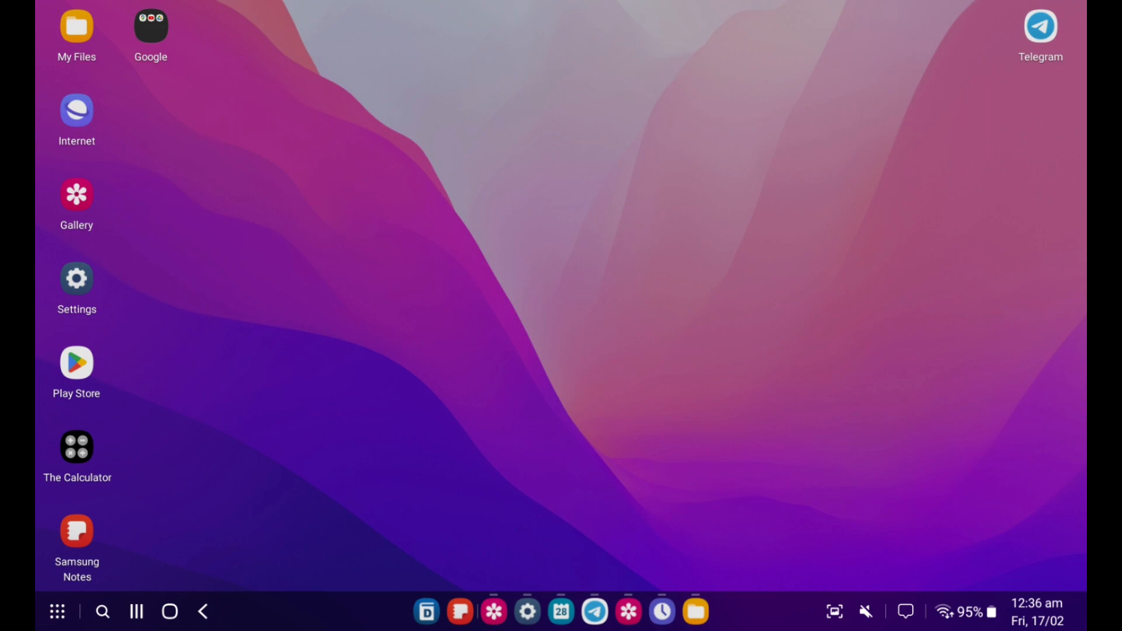
Leave DeX for the wallpaper picker and choose the red building wallpaper for the lock screen.
{"action": "left_click", "coordinate": [103, 612]}
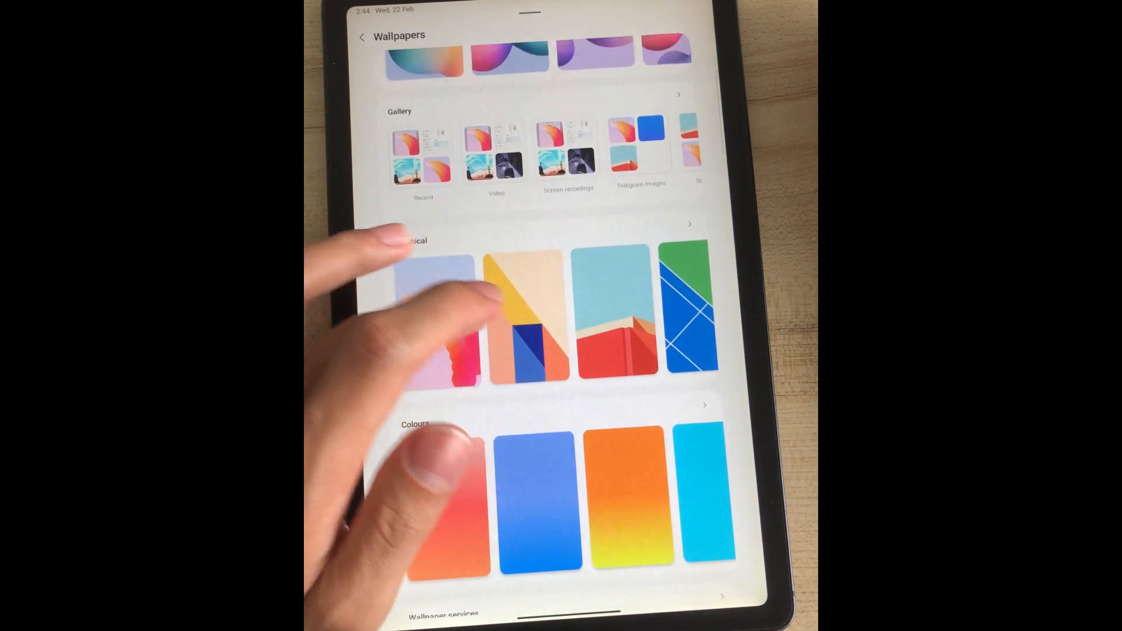
{"action": "left_click", "coordinate": [615, 318]}
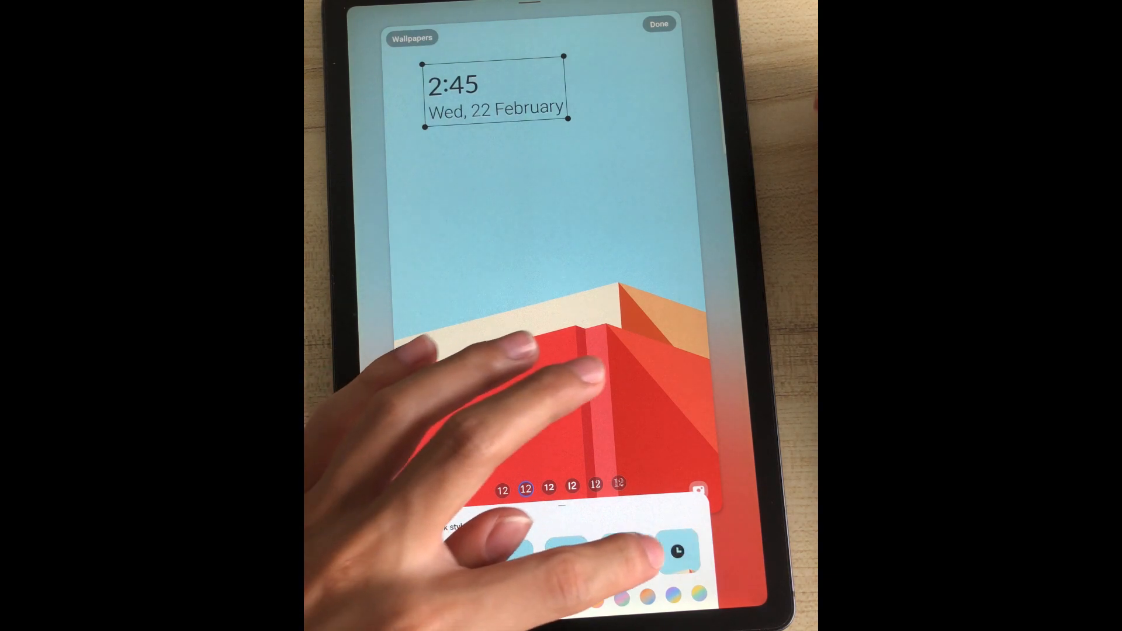
Switch the lock screen clock to the large bold digital 02:45 style.
{"action": "left_click", "coordinate": [628, 564]}
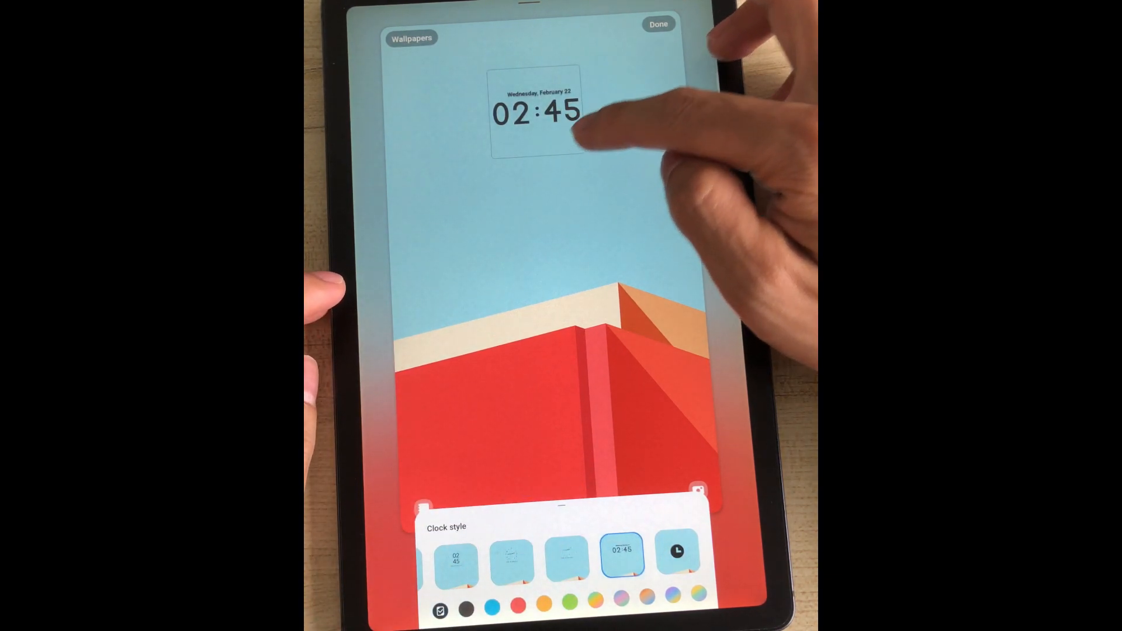